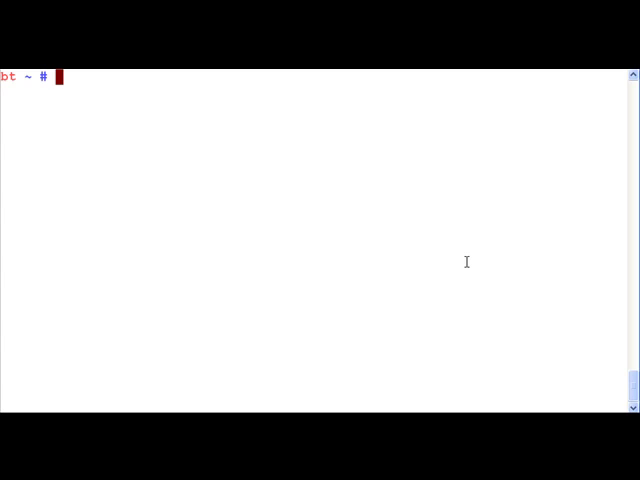
Recall the root hints output and copy a.root-servers.net's address 198.41.0.4.
key("Return")
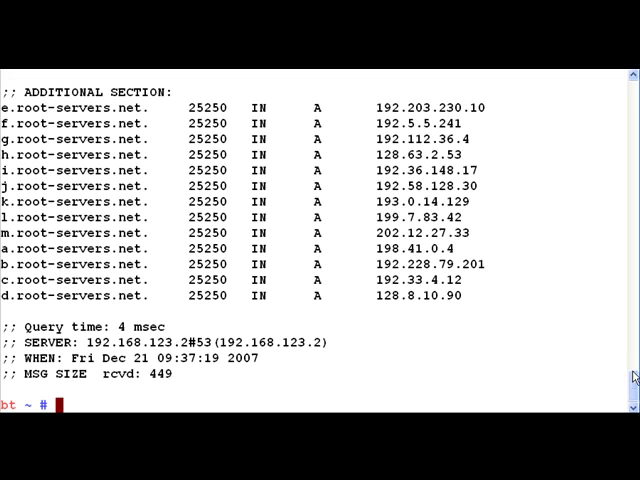
mouse_move(416, 210)
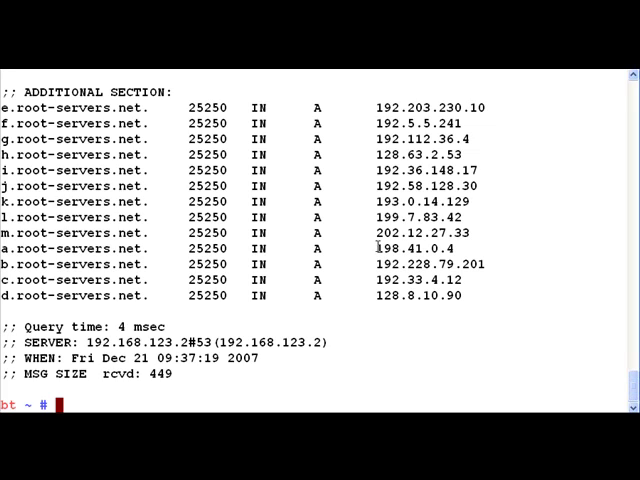
double_click(400, 244)
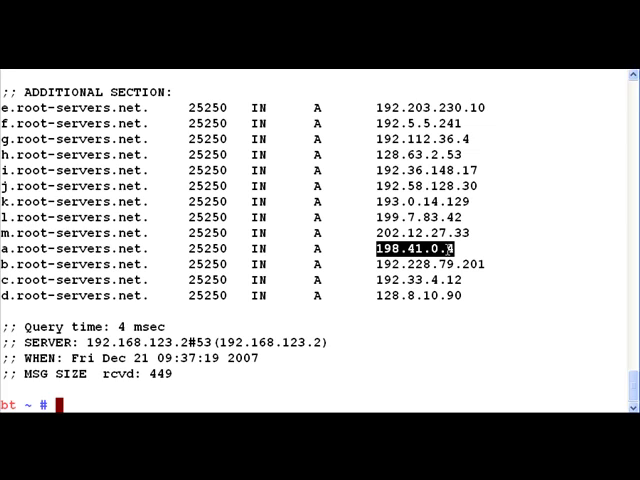
type("d")
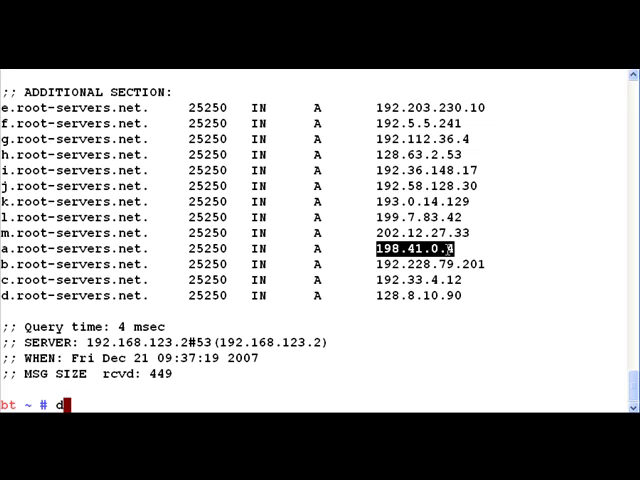
type("ig @")
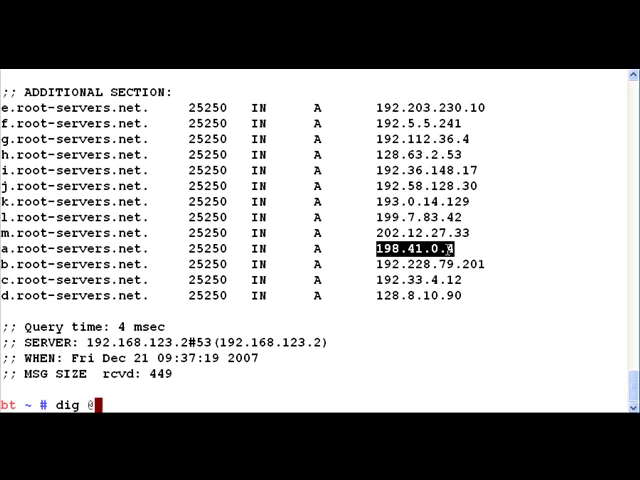
type("198.41.0.4")
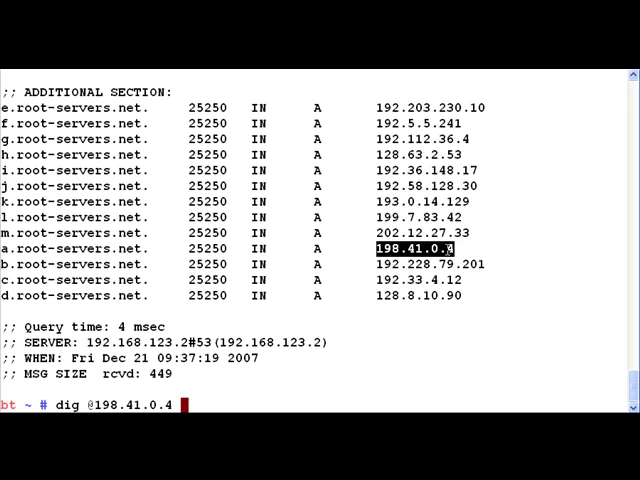
type("mail.go")
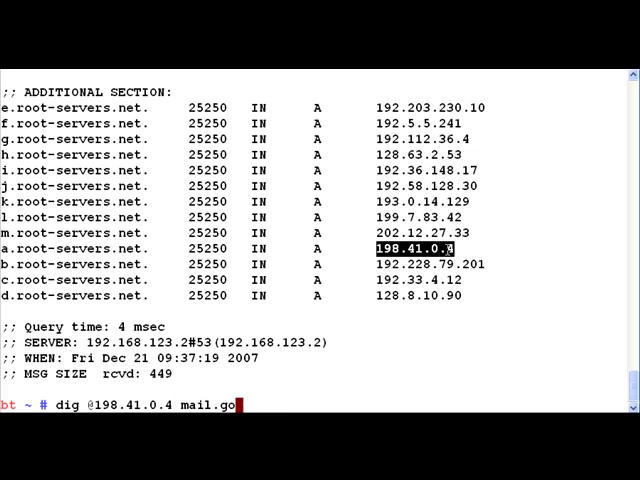
type("ogle.com.")
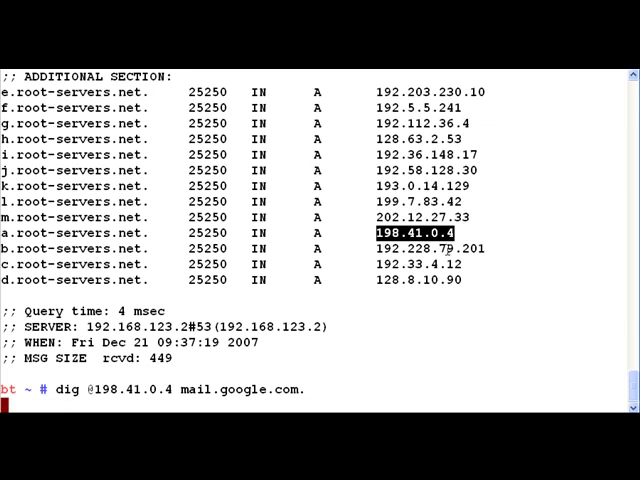
key("Return")
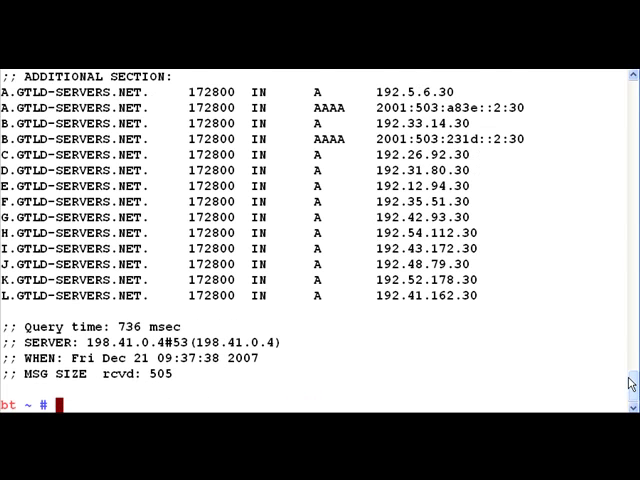
scroll("up", 3)
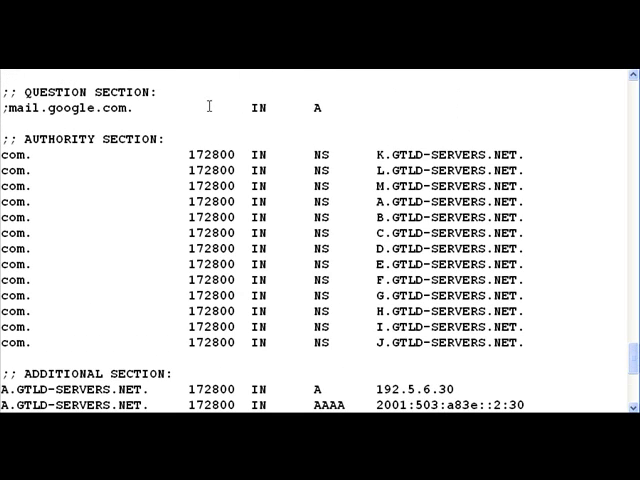
mouse_move(264, 160)
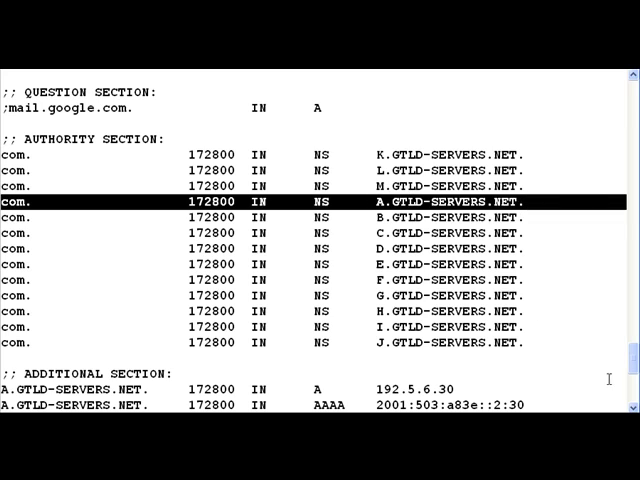
scroll("down", 3)
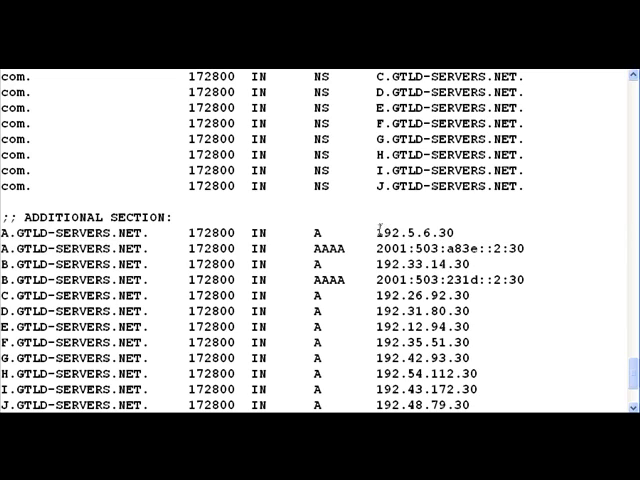
double_click(404, 232)
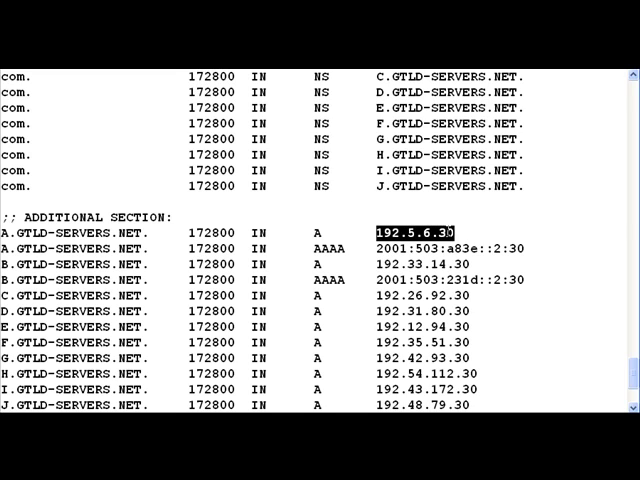
scroll("down", 3)
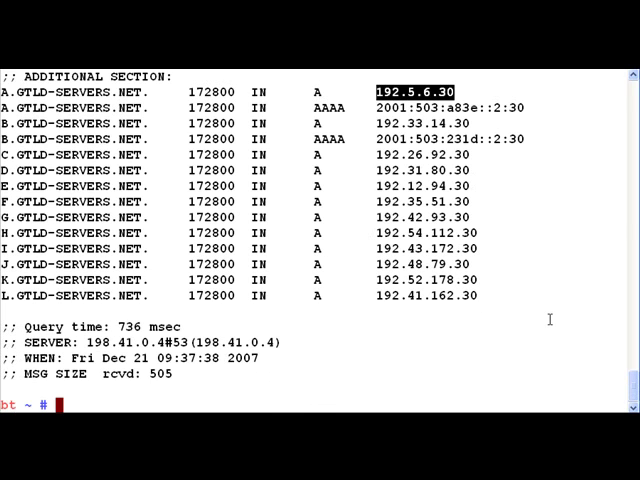
type("dig @198.41.0.4 mail.google.com.")
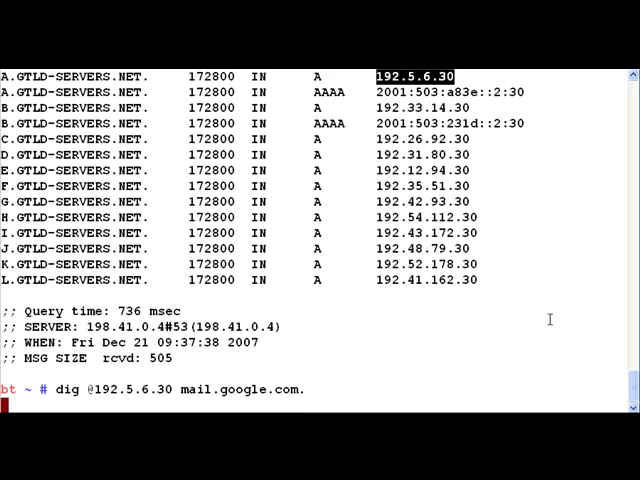
key("Return")
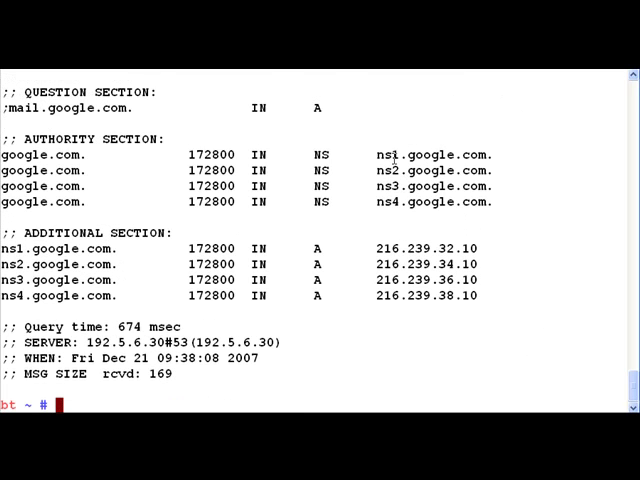
mouse_move(384, 152)
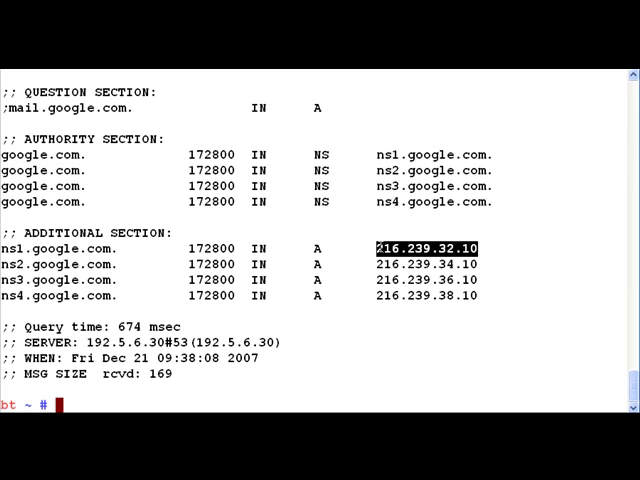
type("dig @192.5.6.30 mail.google.com")
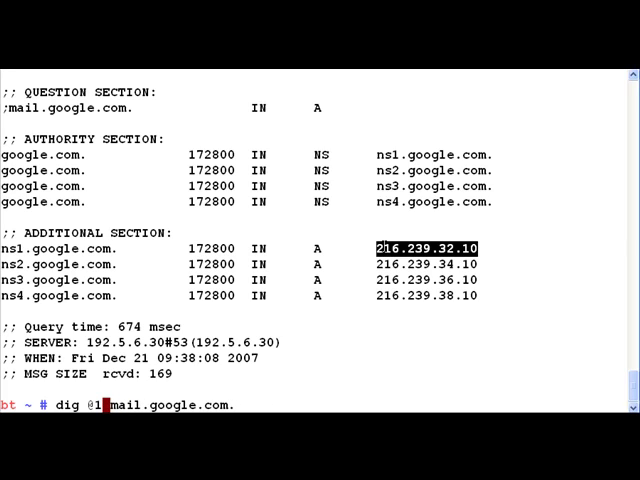
type("216.239.32.10")
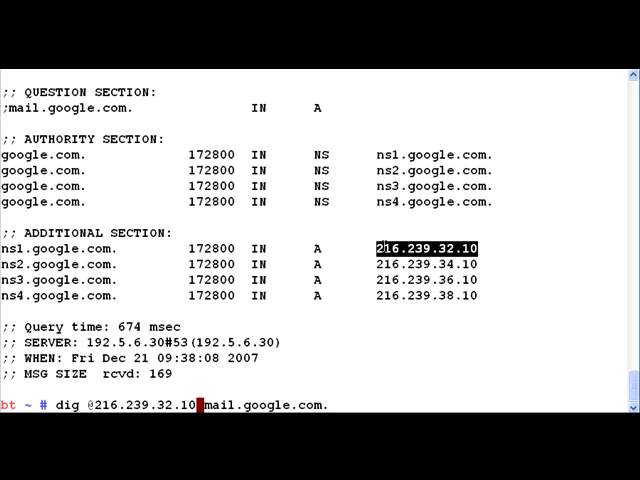
key("Return")
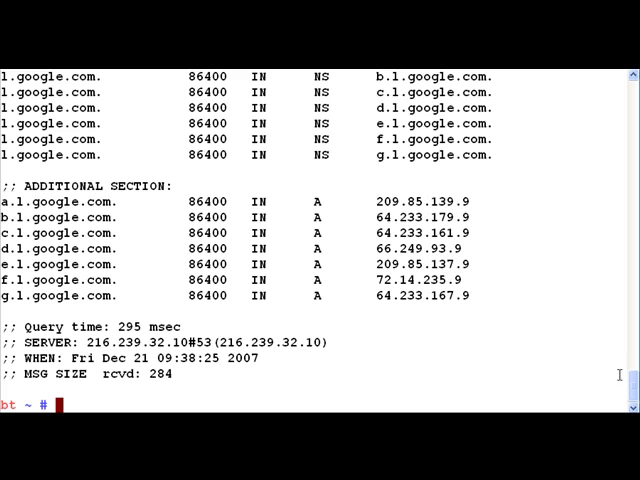
scroll("up", 3)
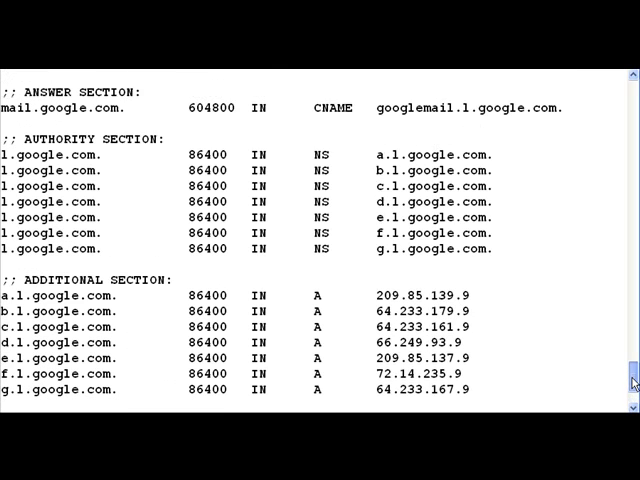
scroll("up", 3)
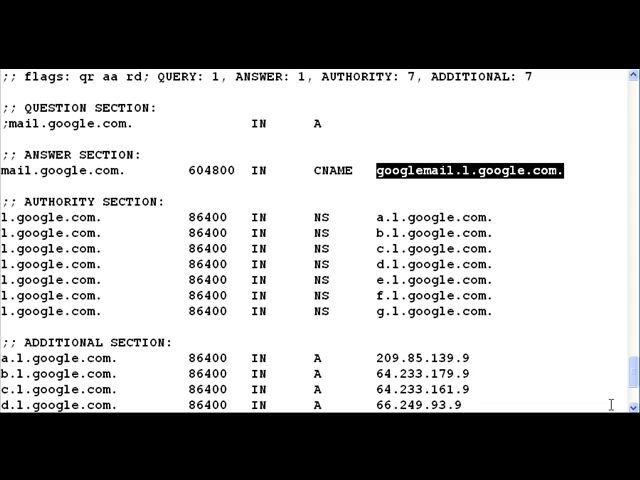
scroll("down", 3)
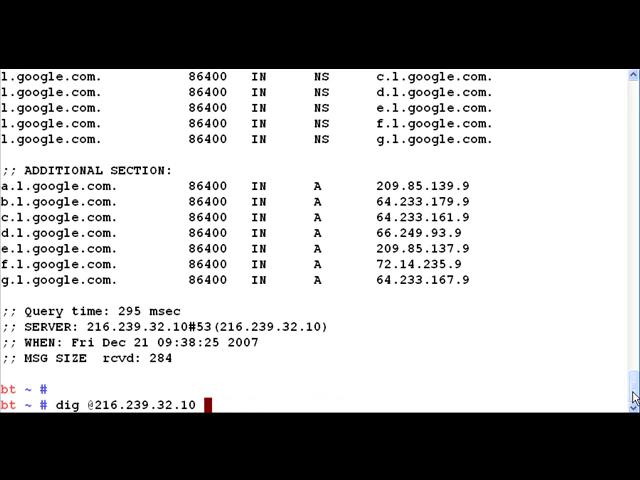
mouse_move(432, 400)
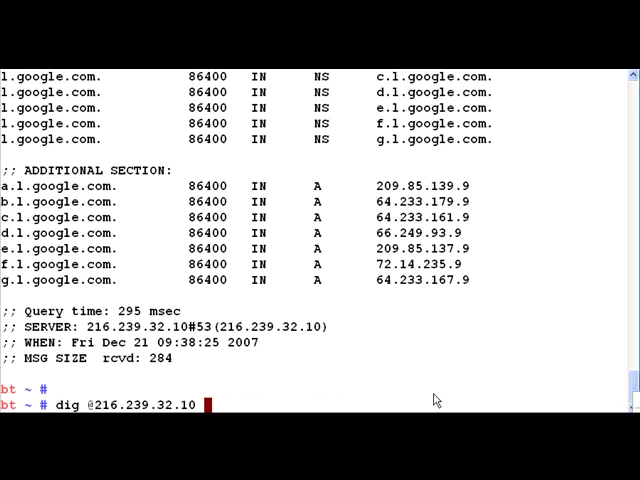
type("googlemail.1.google.com.")
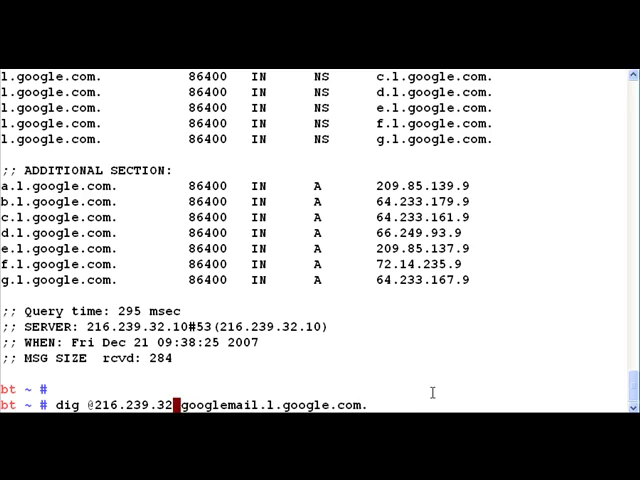
key("BackSpace")
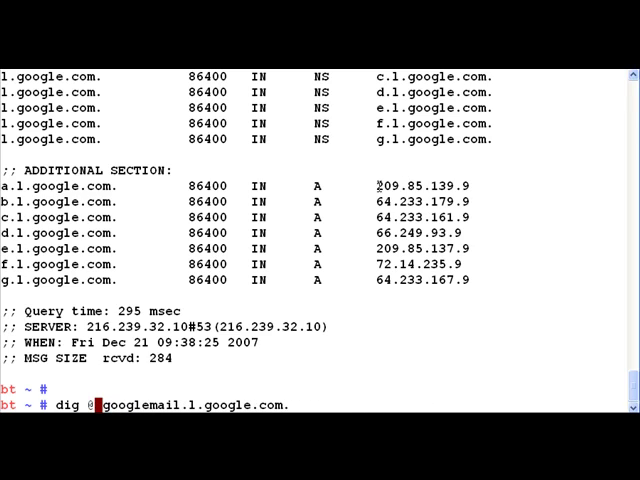
double_click(420, 184)
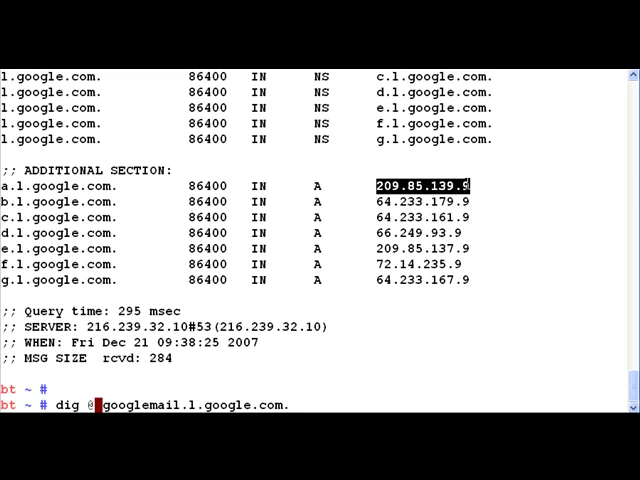
type("209.85.139.9")
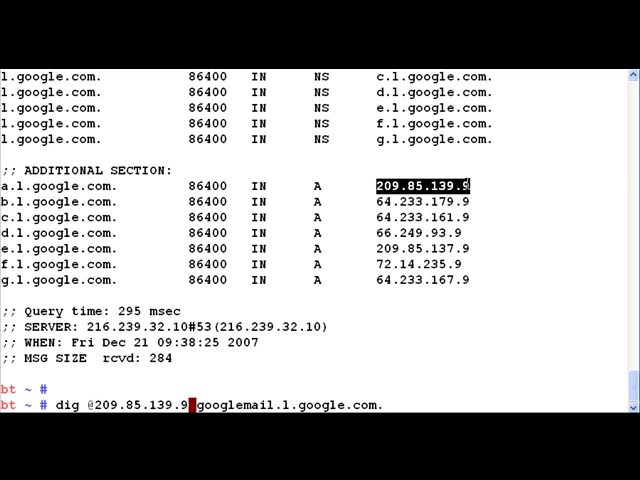
key("Return")
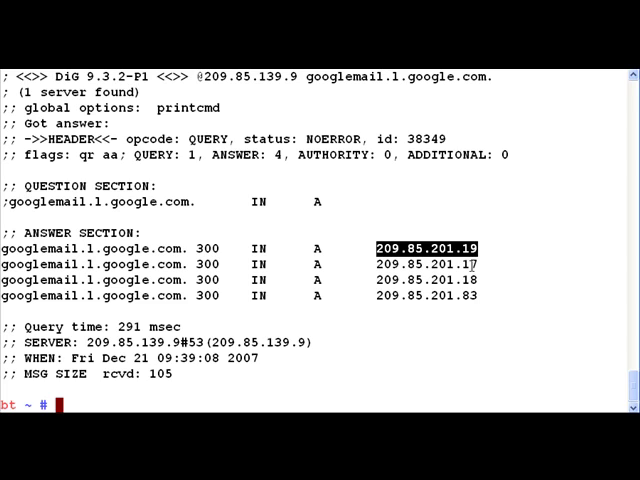
scroll("down", 3)
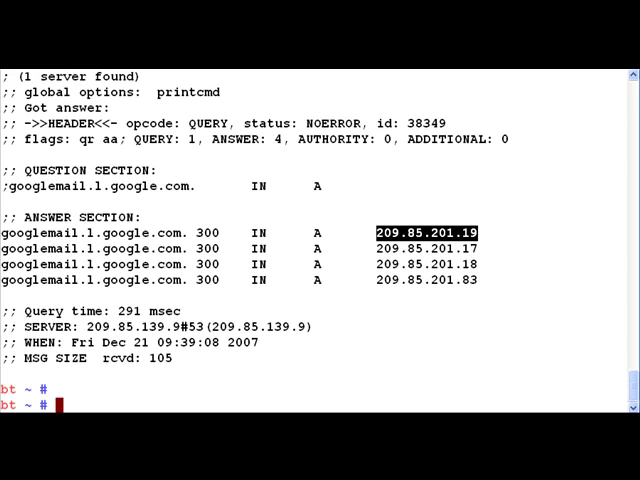